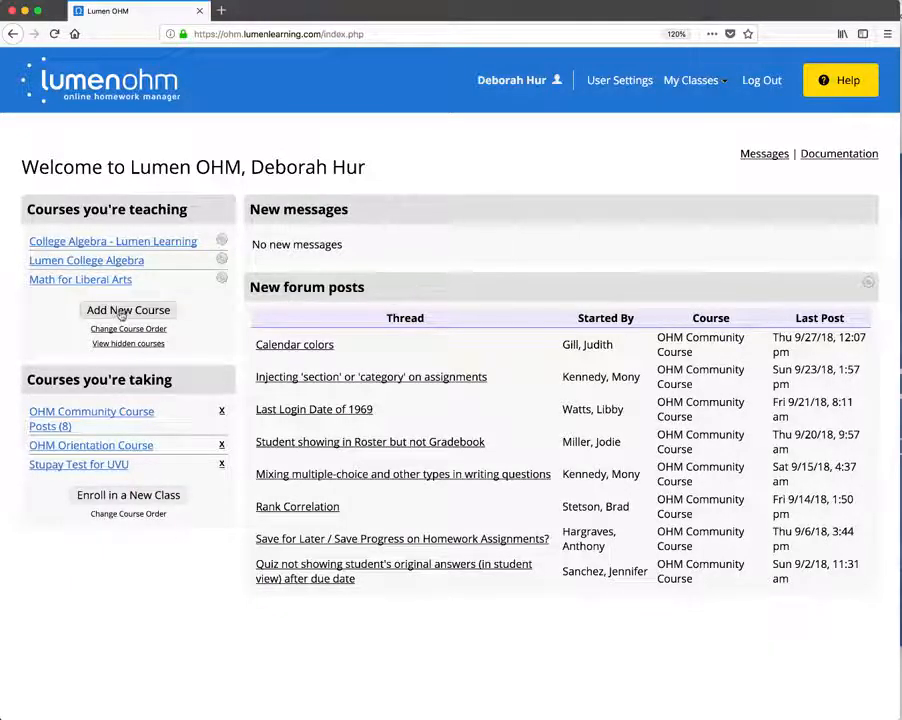
# Begin adding a new course from the Courses you're teaching list.
pyautogui.click(128, 308)
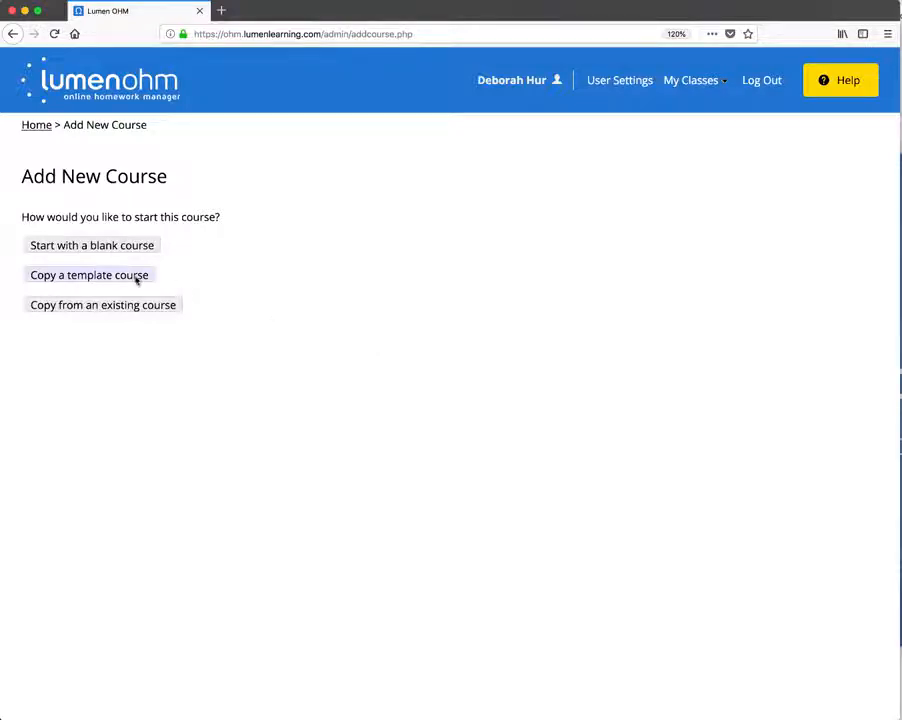
# Choose to copy a template course and filter the Course Browser to the College Algebra level.
pyautogui.click(88, 274)
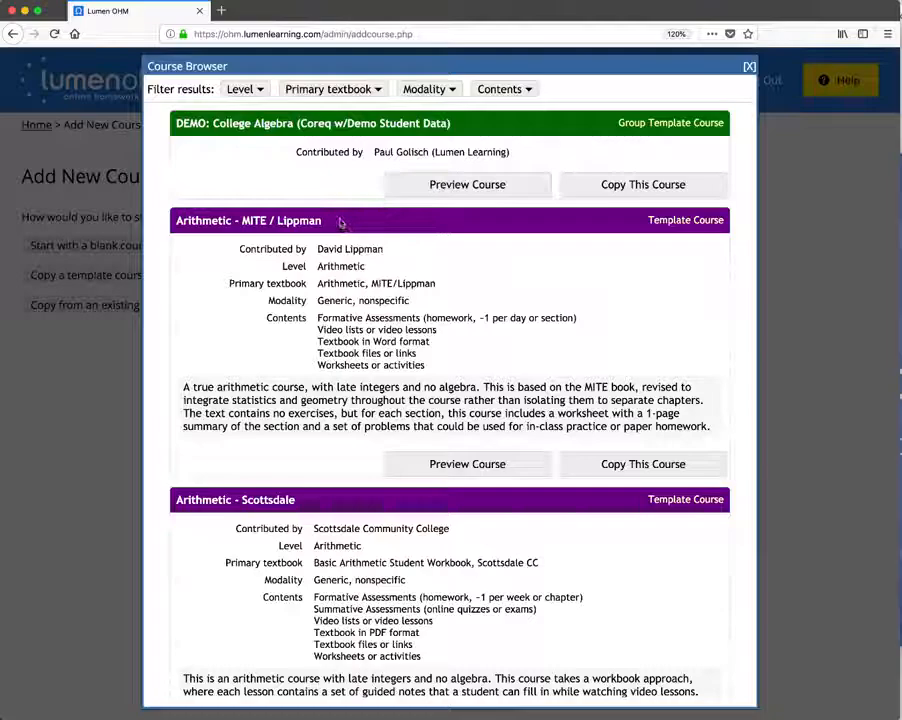
pyautogui.scroll(-3)
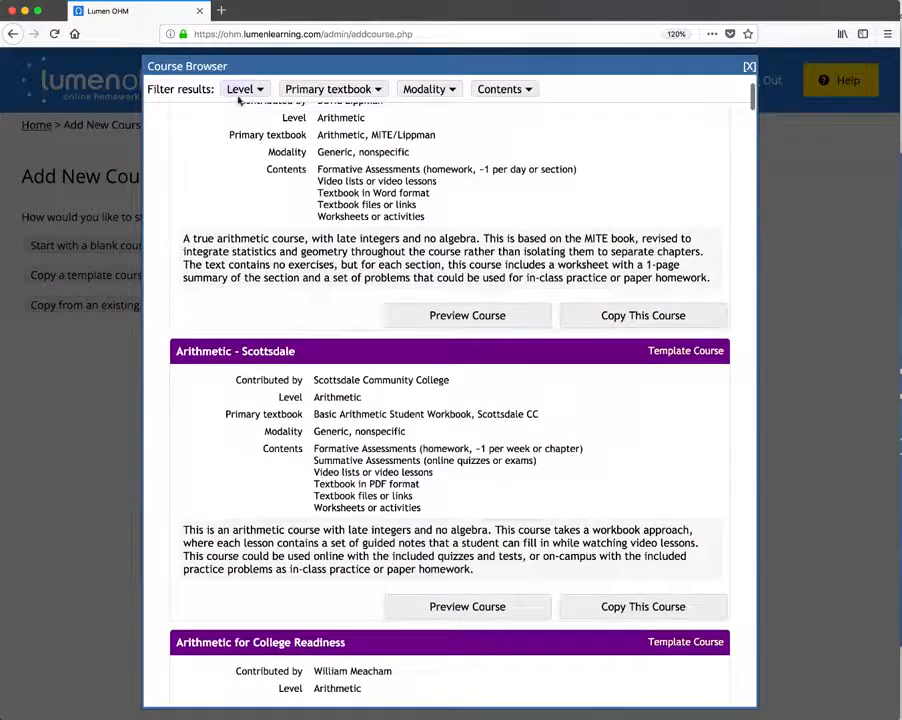
pyautogui.click(244, 88)
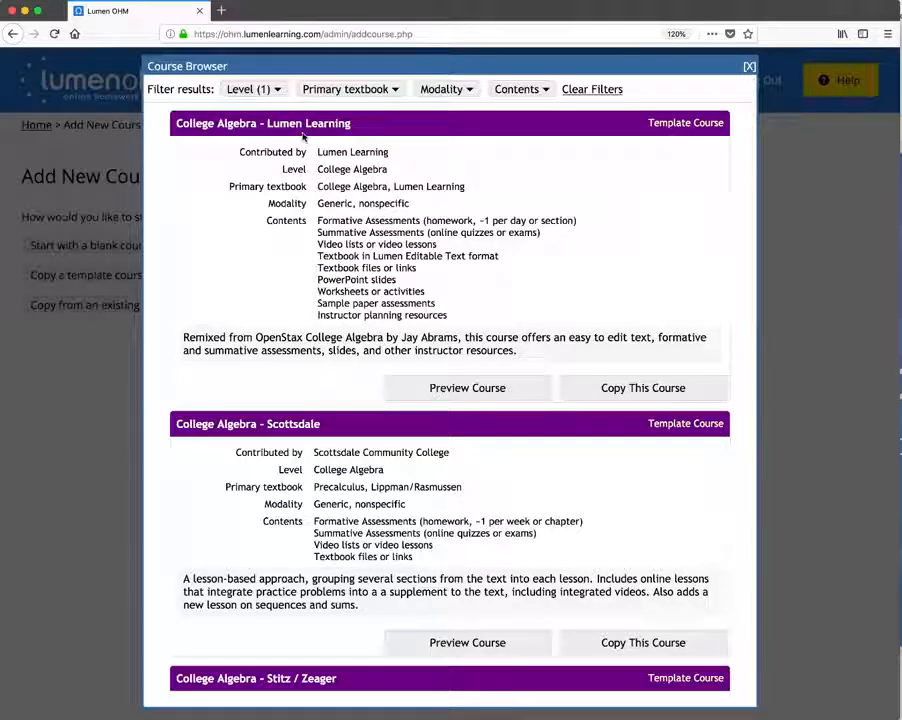
pyautogui.moveTo(644, 288)
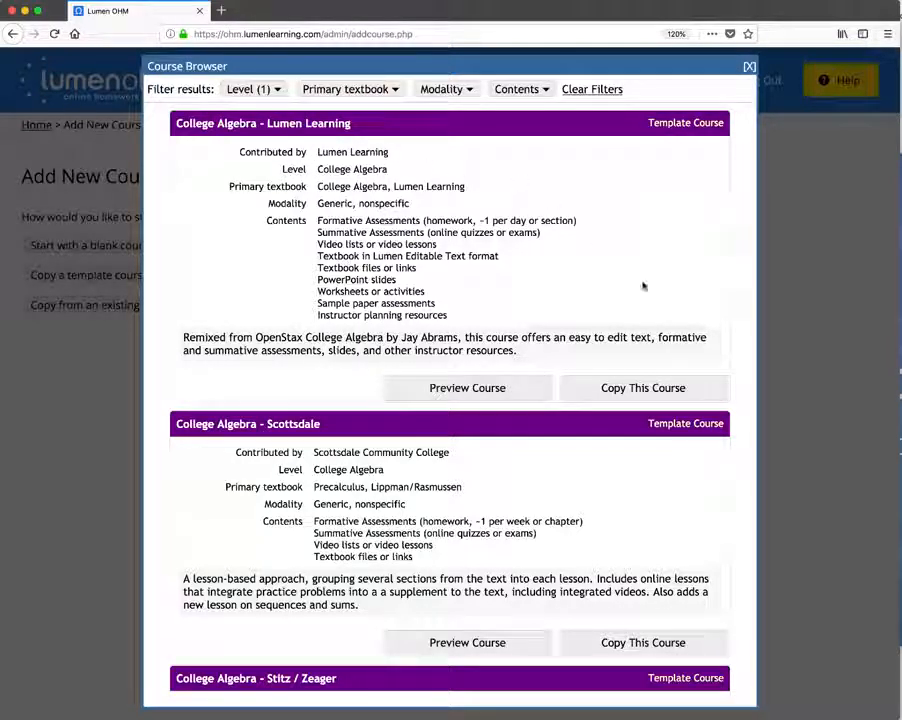
pyautogui.moveTo(466, 388)
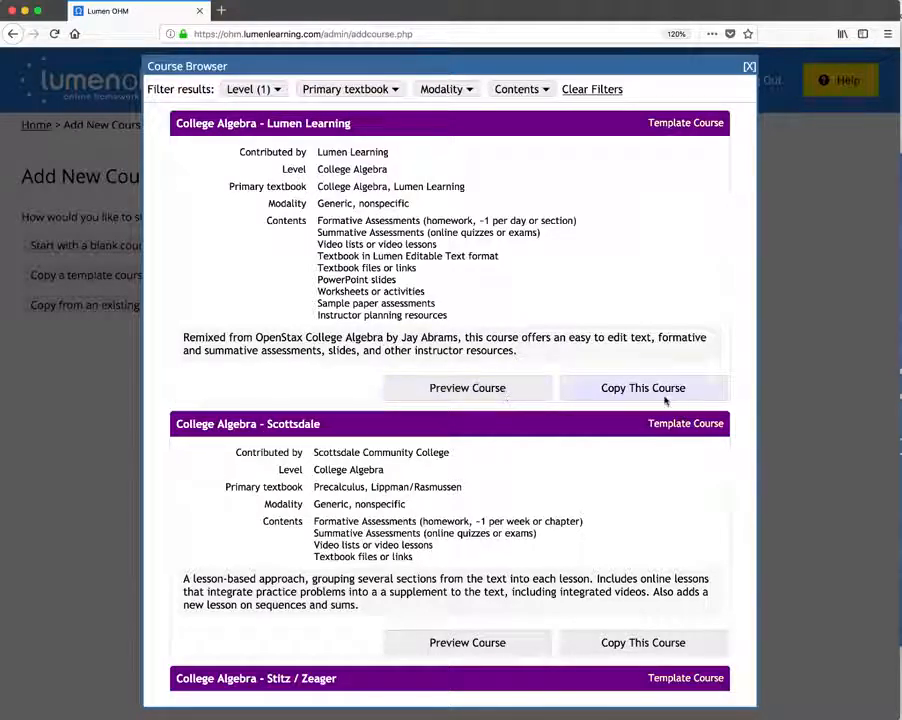
pyautogui.moveTo(656, 390)
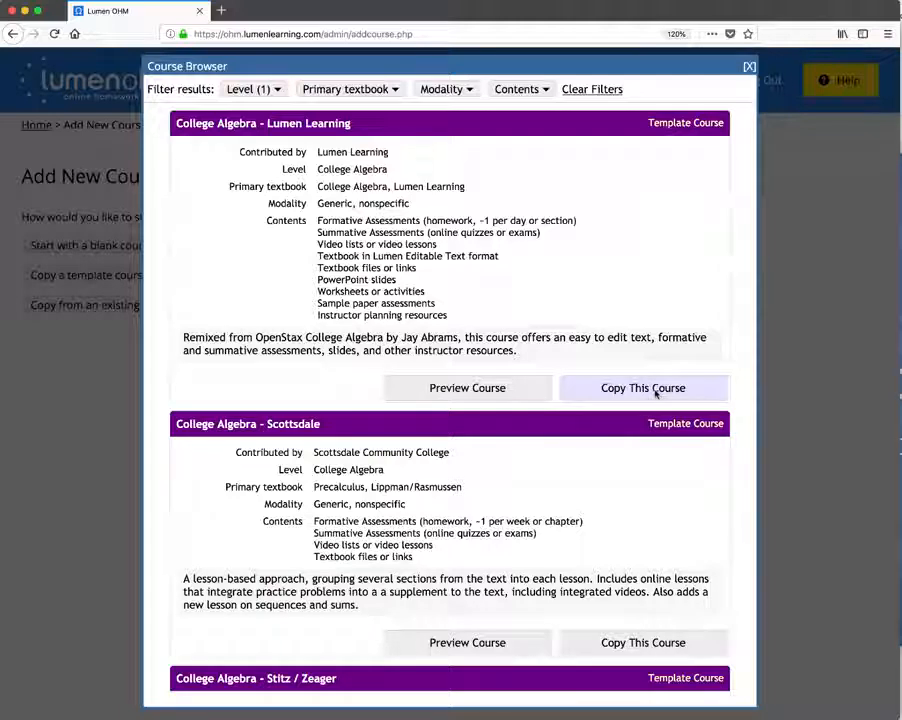
# Copy the College Algebra – Lumen Learning template and expand Availability, LMS Integration and Additional Options.
pyautogui.click(642, 388)
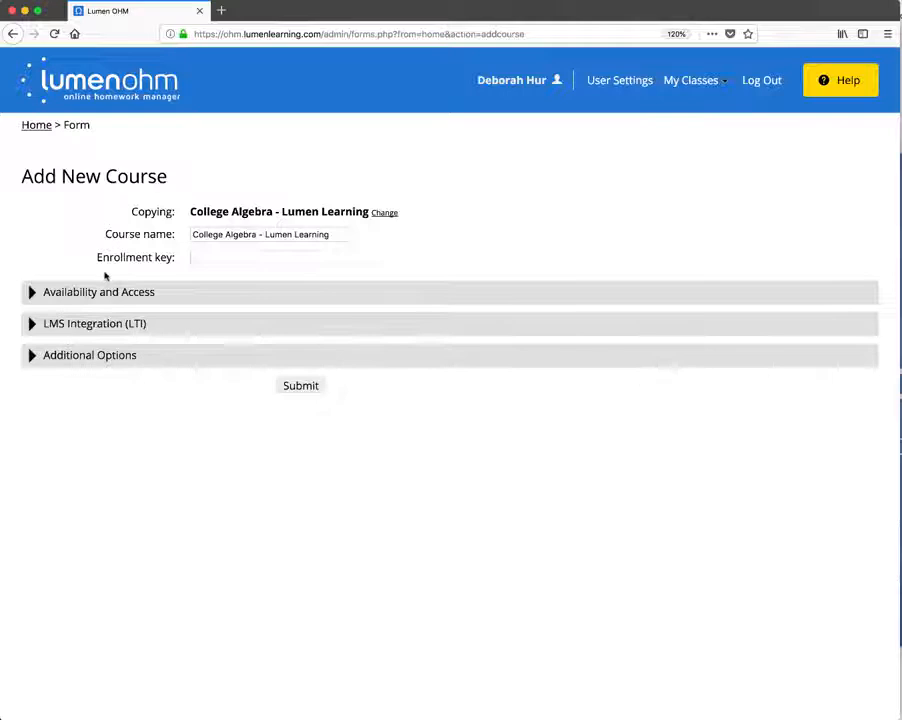
pyautogui.click(100, 292)
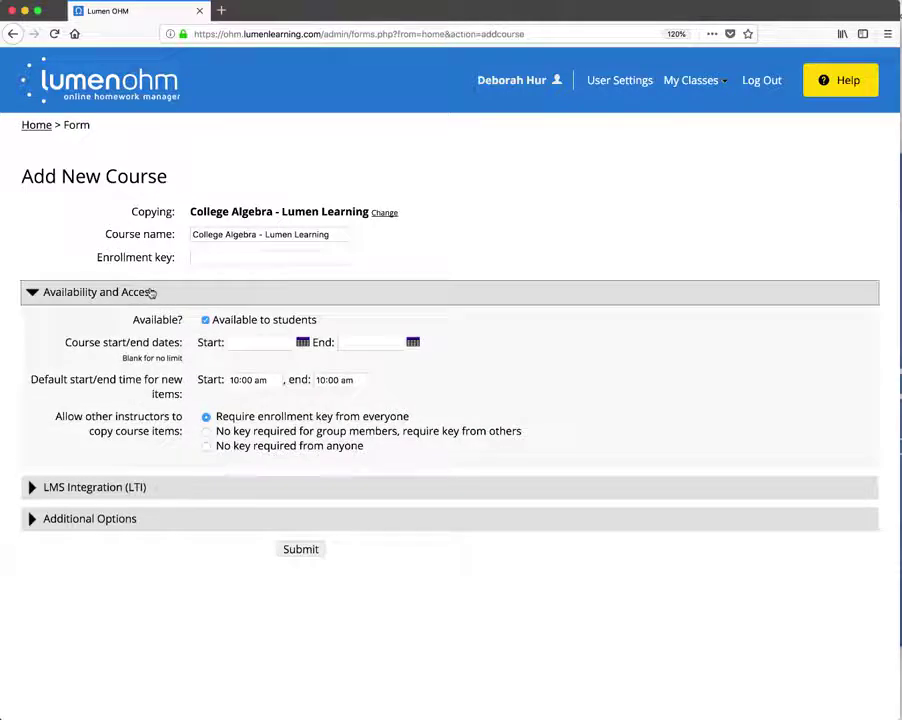
pyautogui.click(96, 488)
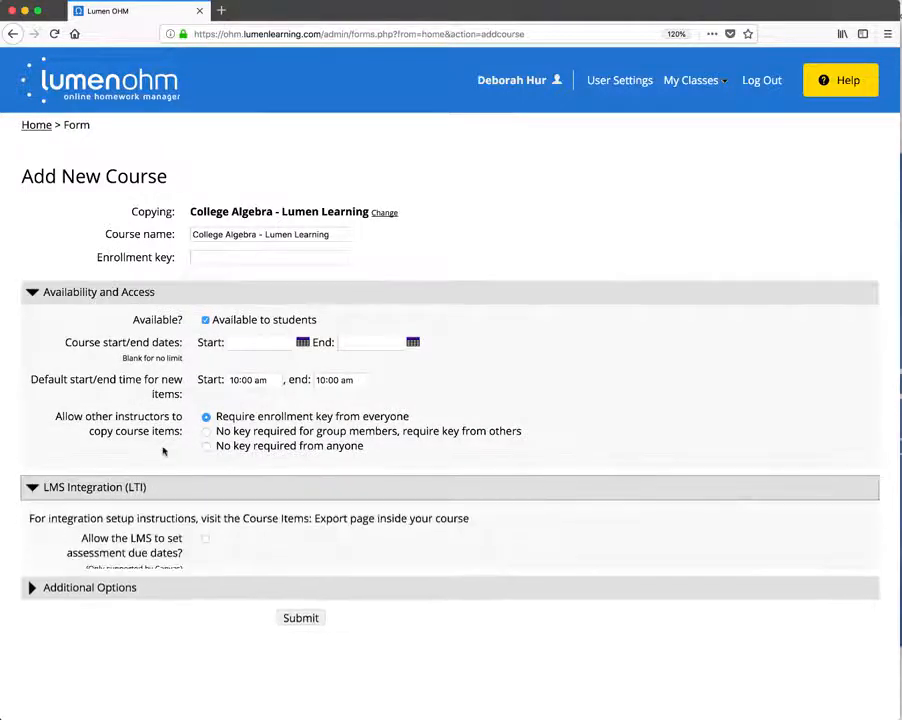
pyautogui.click(88, 588)
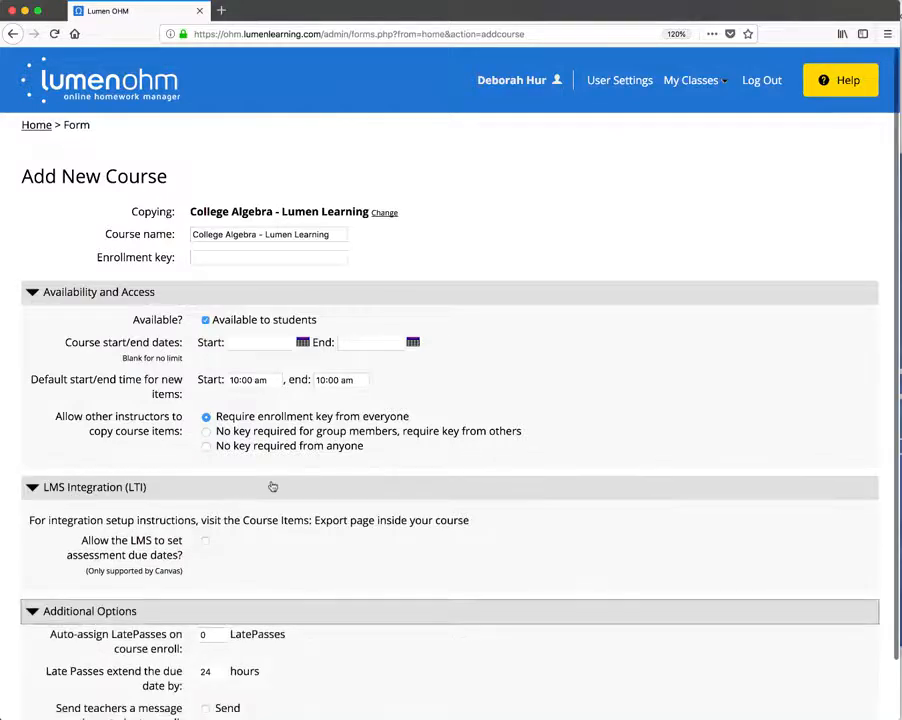
pyautogui.scroll(-3)
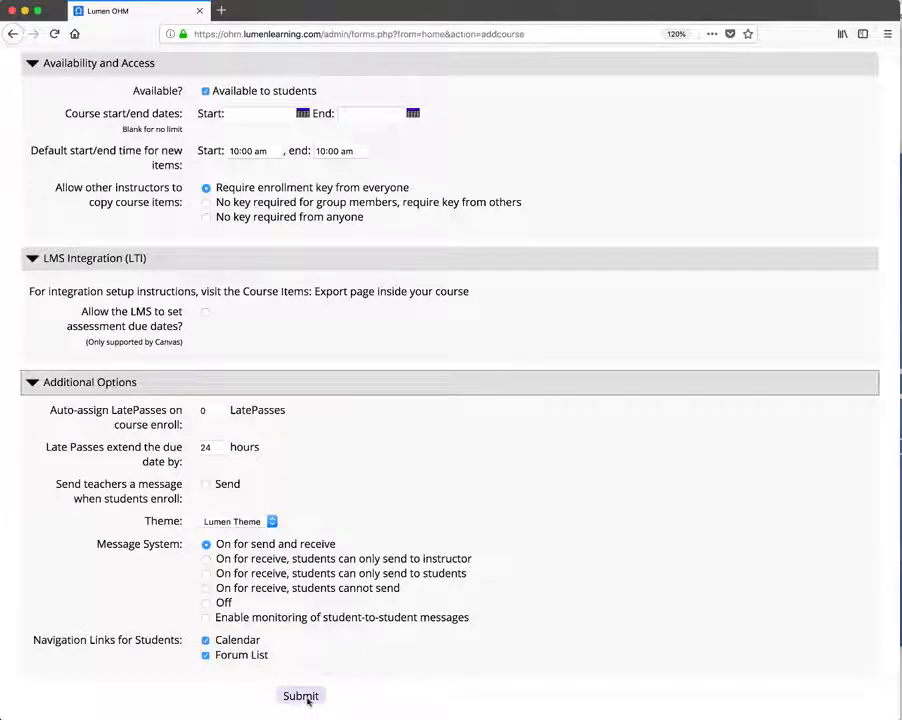
# Submit the form to create the course, confirmed with course ID 31567.
pyautogui.click(300, 696)
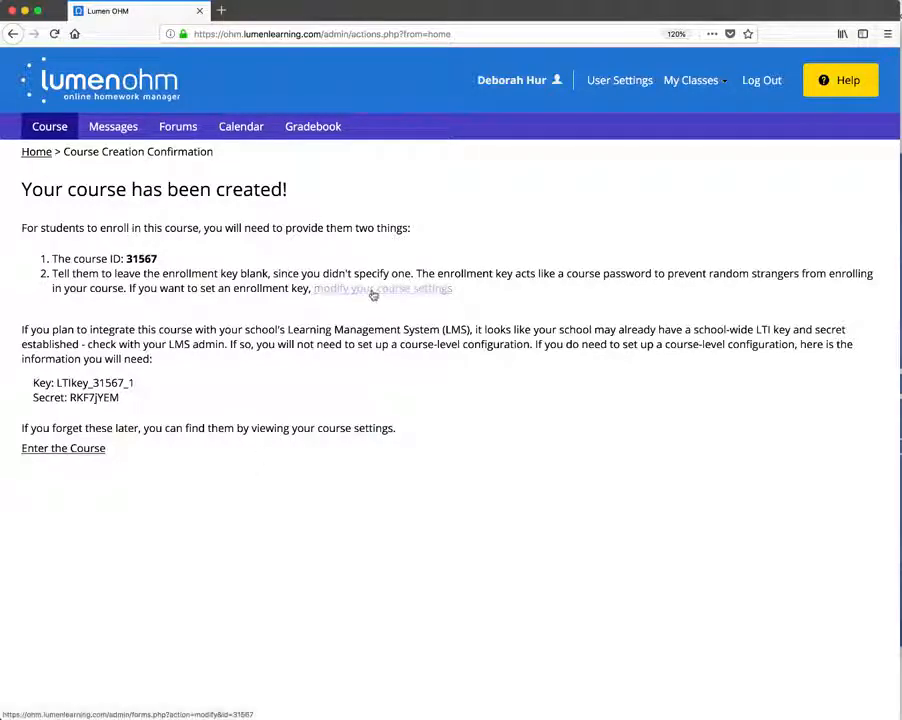
pyautogui.moveTo(132, 456)
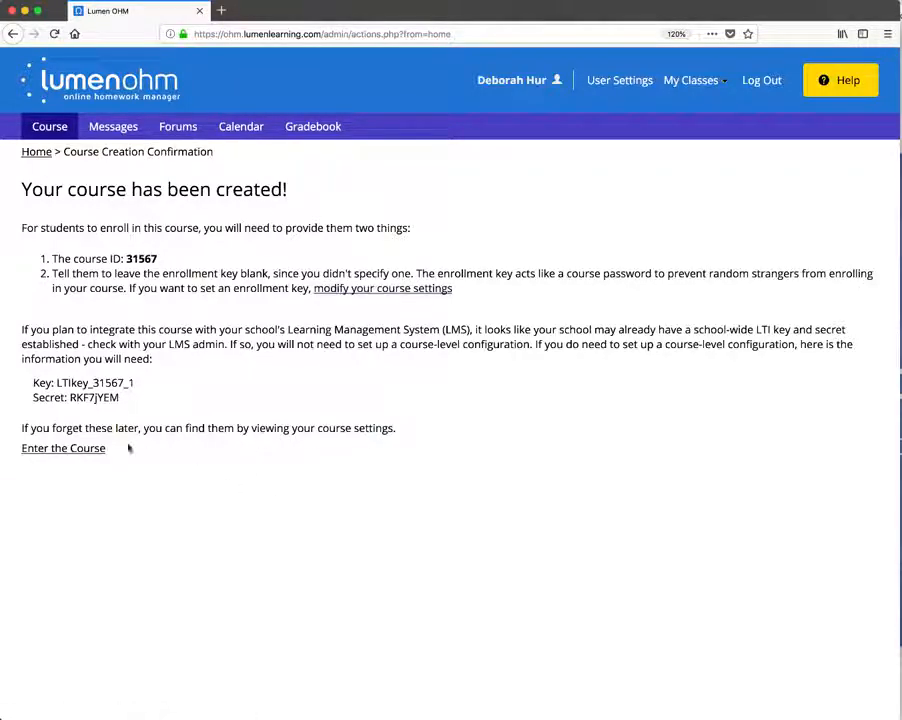
# Enter the new course and expand Module 1: Algebra Essentials to show its items.
pyautogui.click(60, 452)
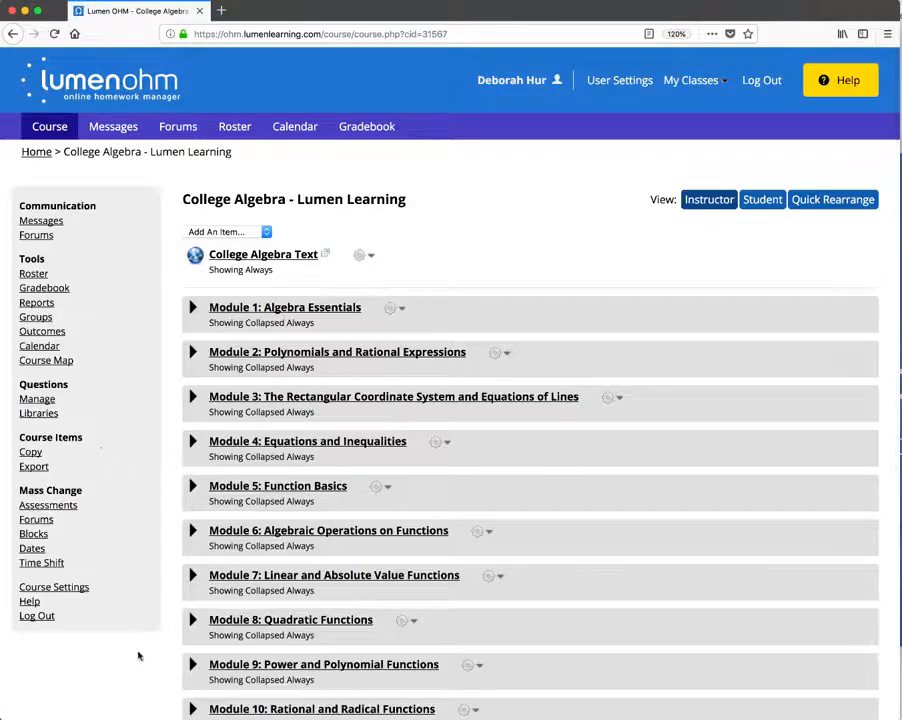
pyautogui.moveTo(54, 588)
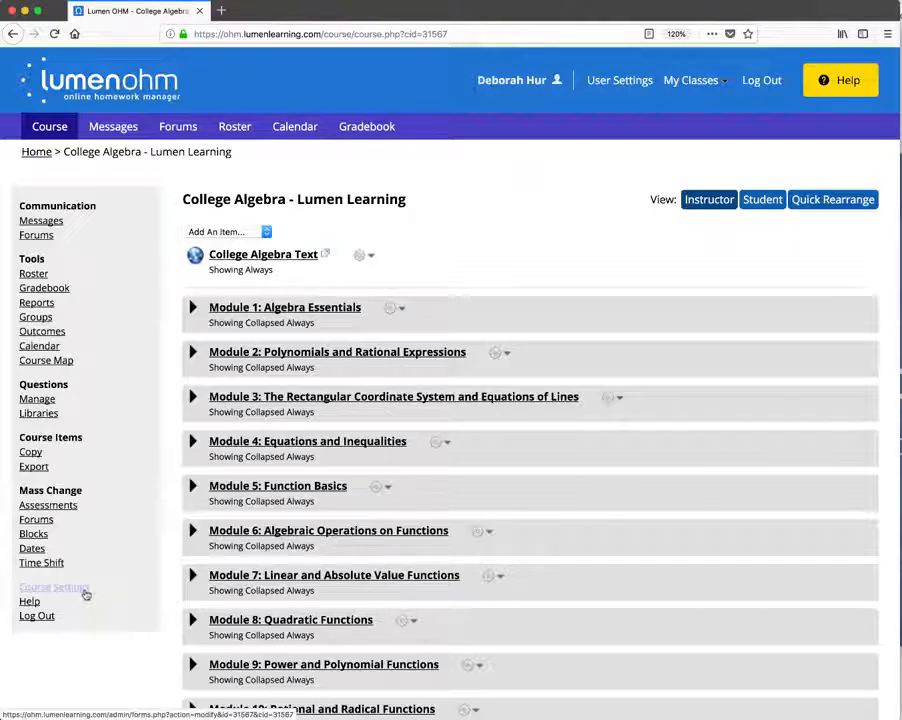
pyautogui.moveTo(676, 460)
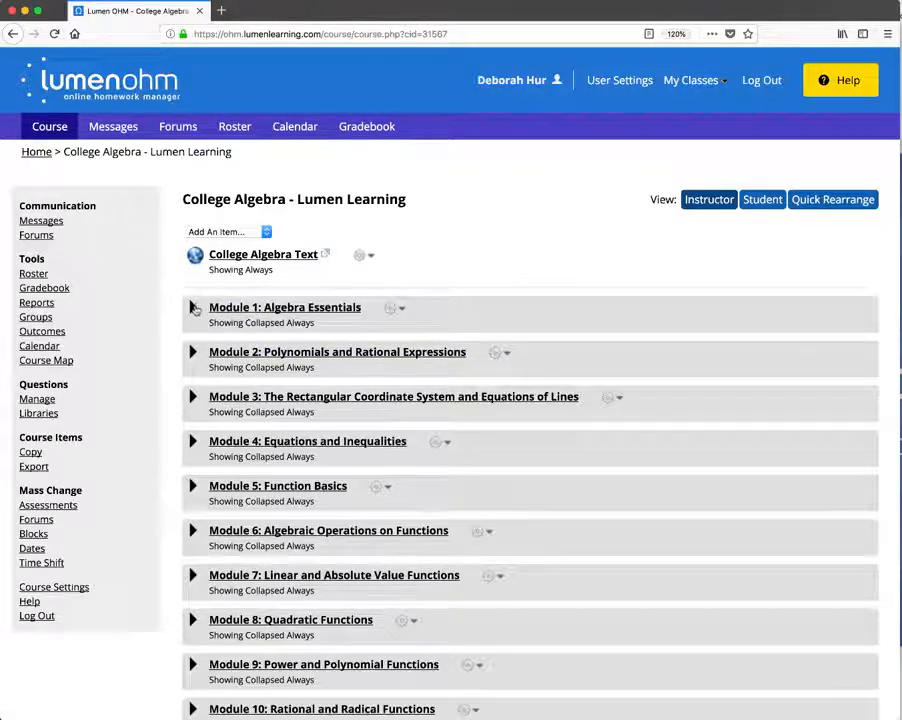
pyautogui.click(192, 308)
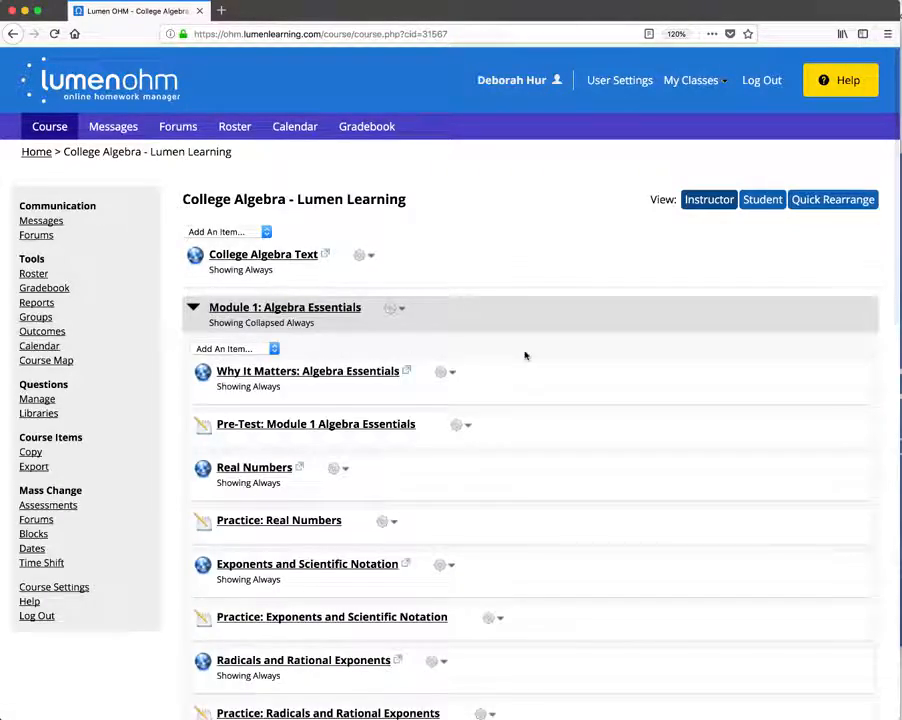